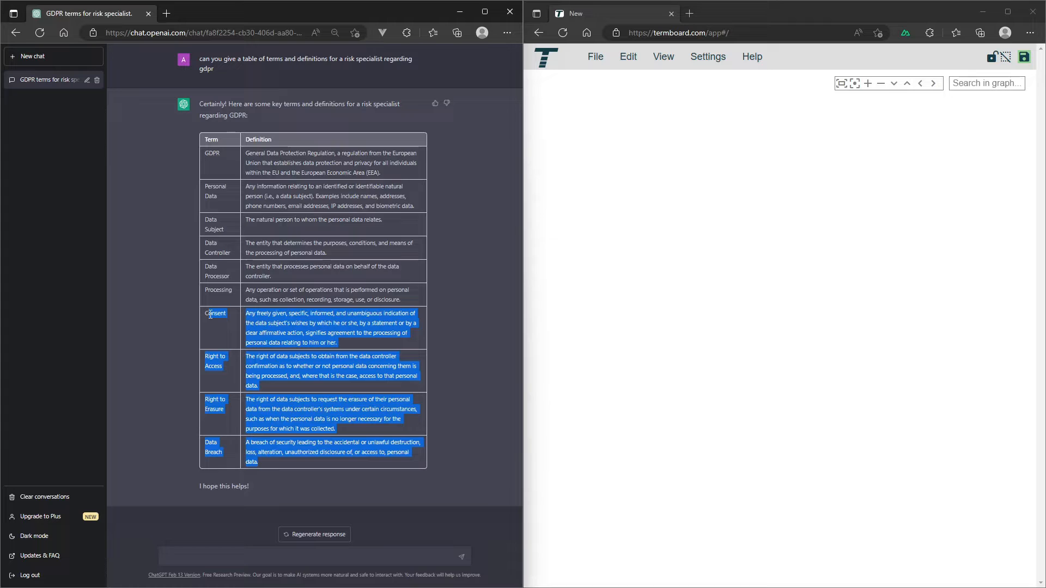
Step: Paste the copied ChatGPT GDPR table into Add multiple terms and bulk-add all ten terms
right_click(212, 157)
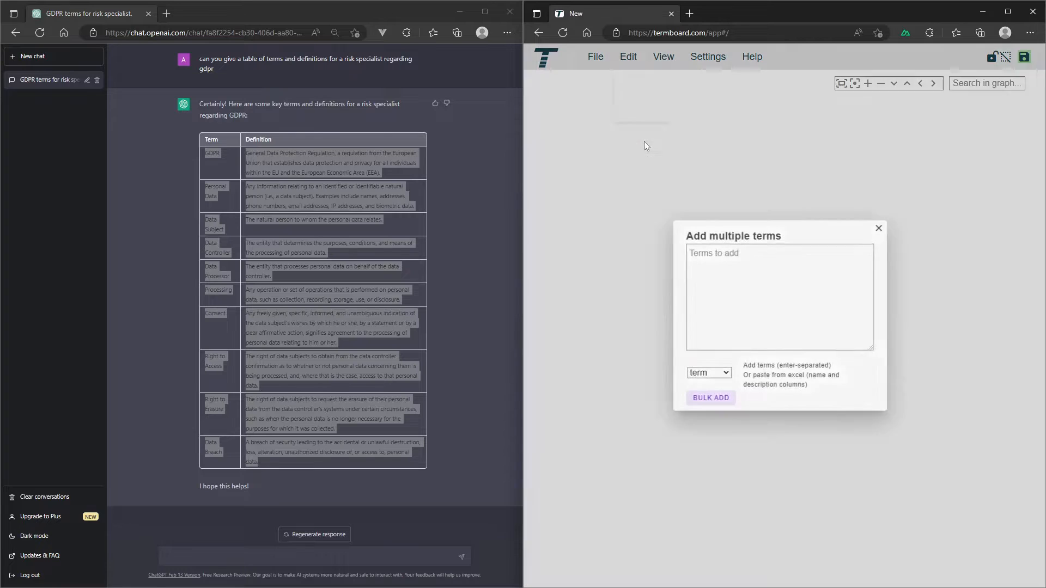
right_click(734, 261)
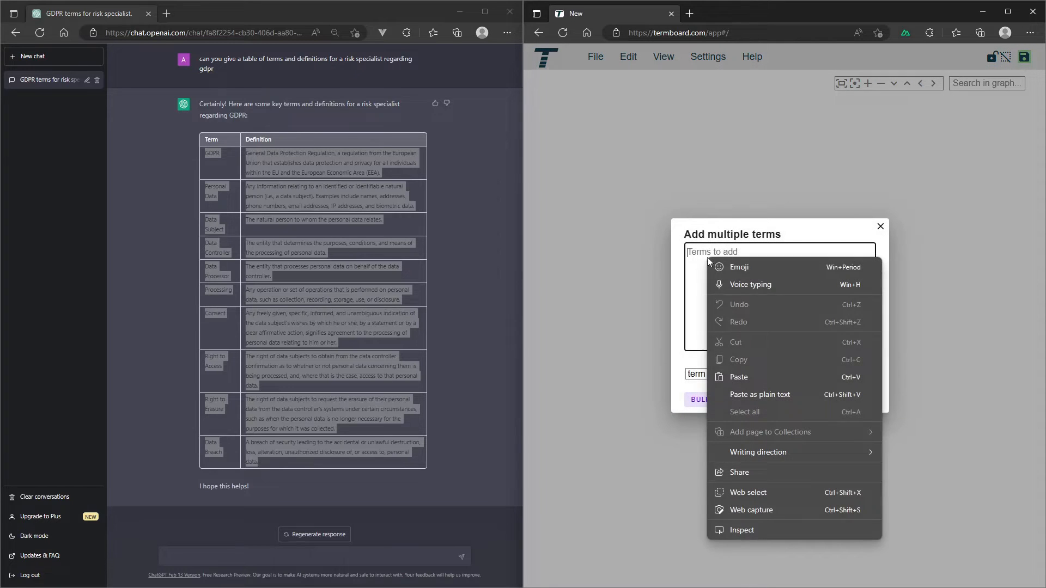
left_click(739, 377)
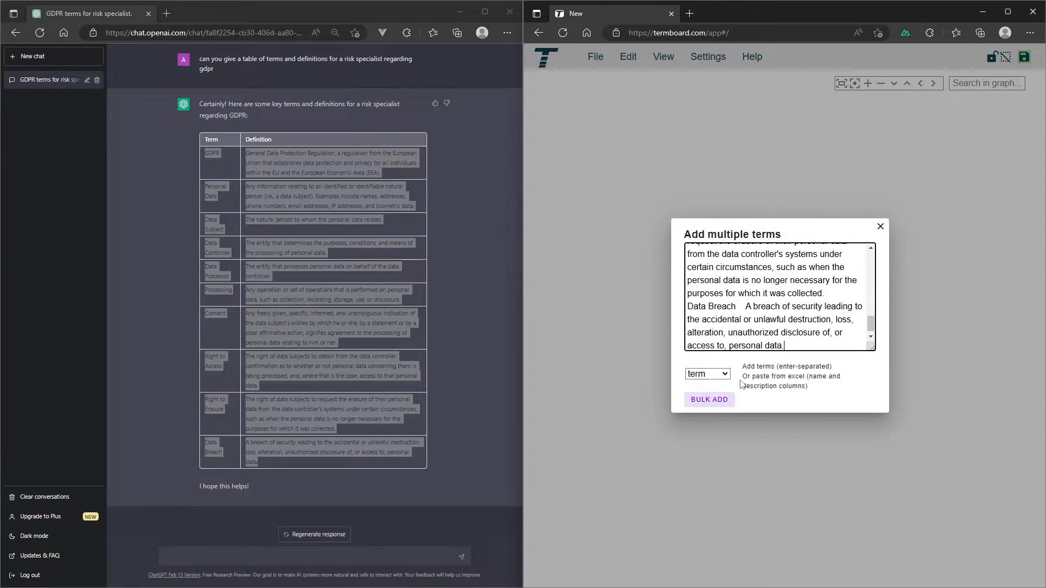
left_click(709, 400)
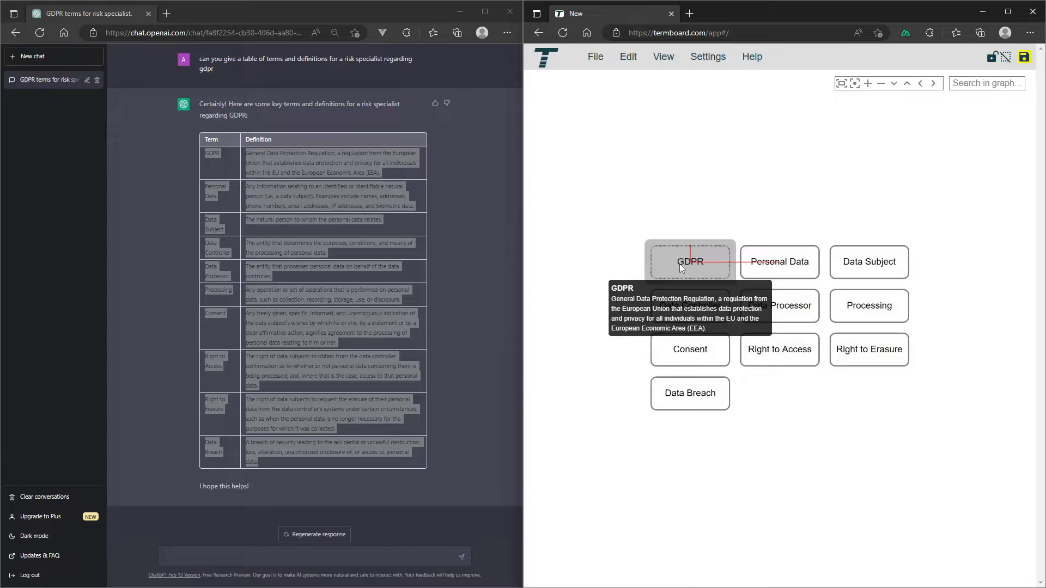
Step: Open the GDPR term card to view its name, definition and ID
left_click(691, 261)
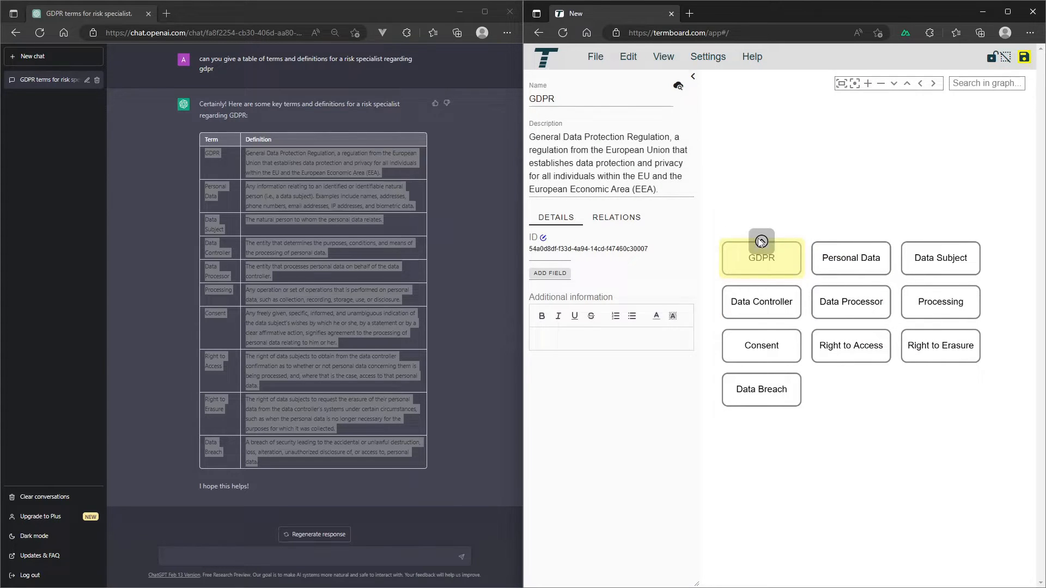
mouse_move(851, 259)
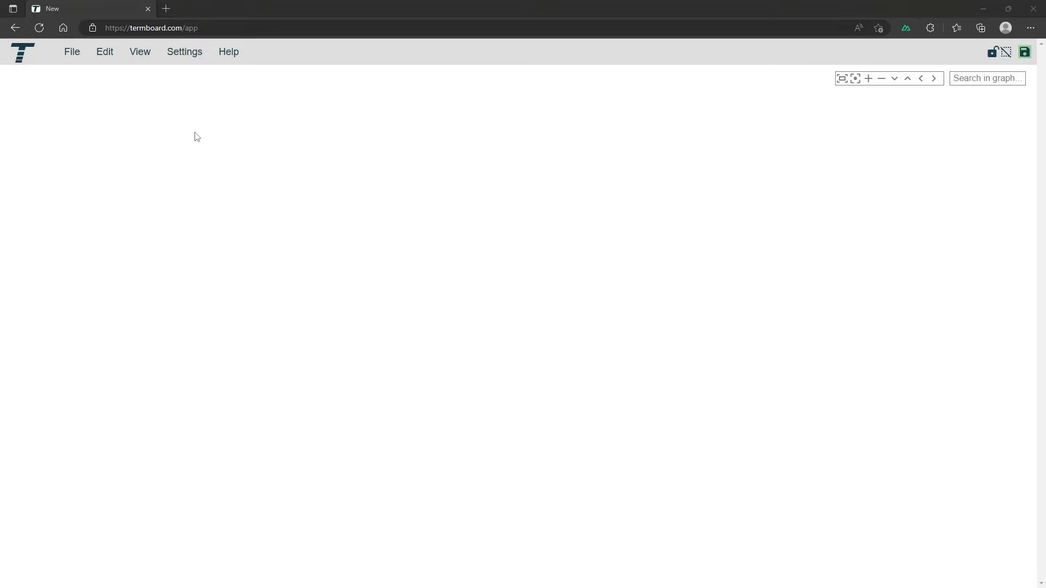
Step: Start File > Load from Excel and open the downloaded example model spreadsheet
left_click(71, 52)
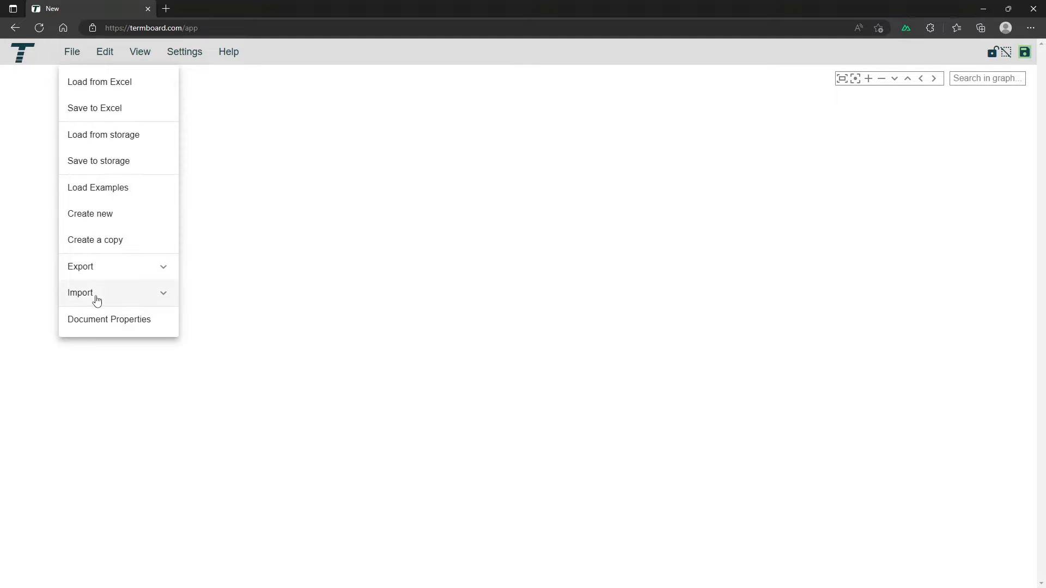
left_click(81, 292)
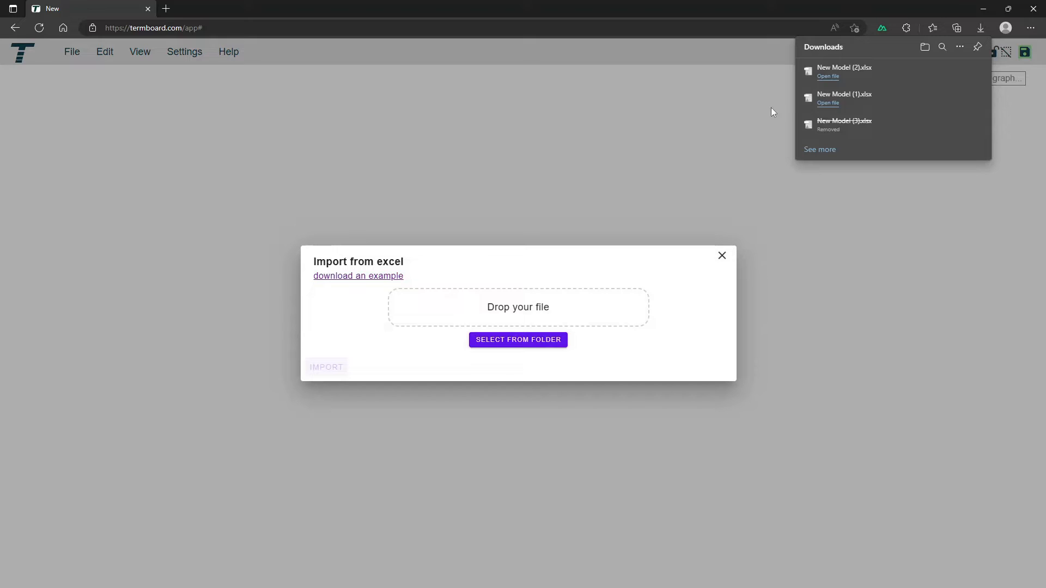
left_click(828, 76)
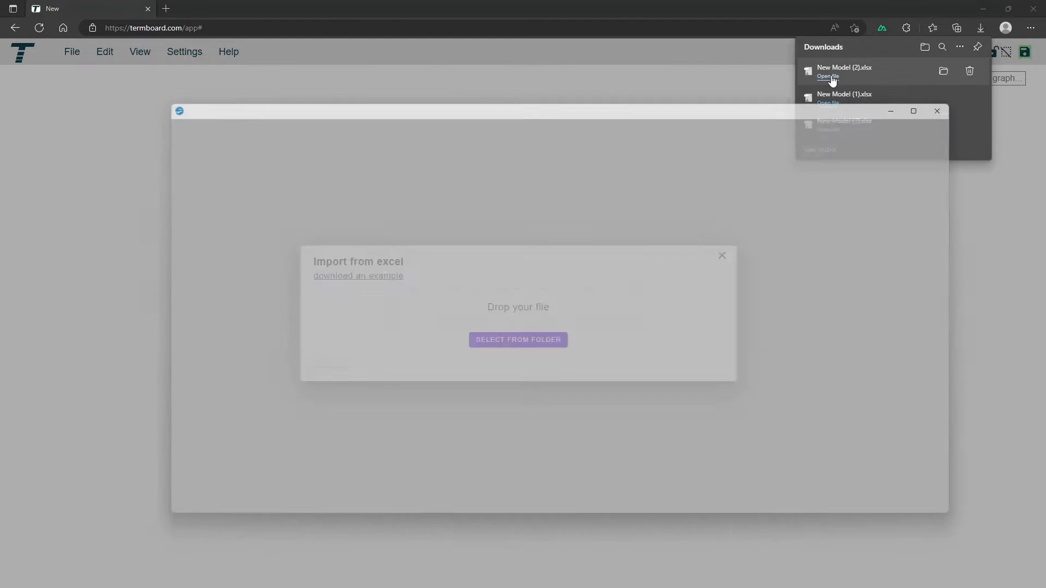
Step: Delete the two example term rows, then begin removing the relations sheet's example row
left_click(828, 76)
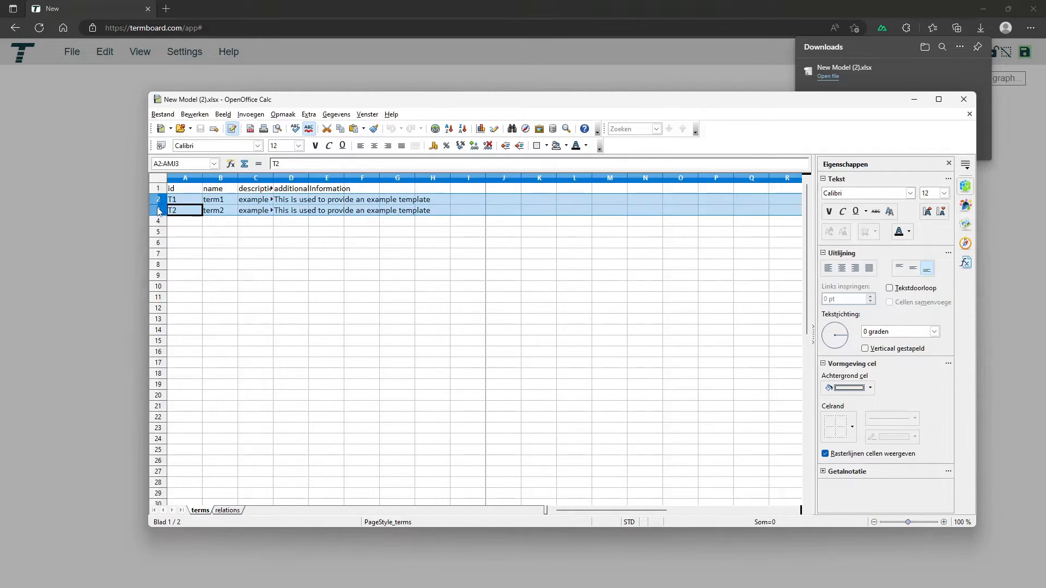
right_click(158, 211)
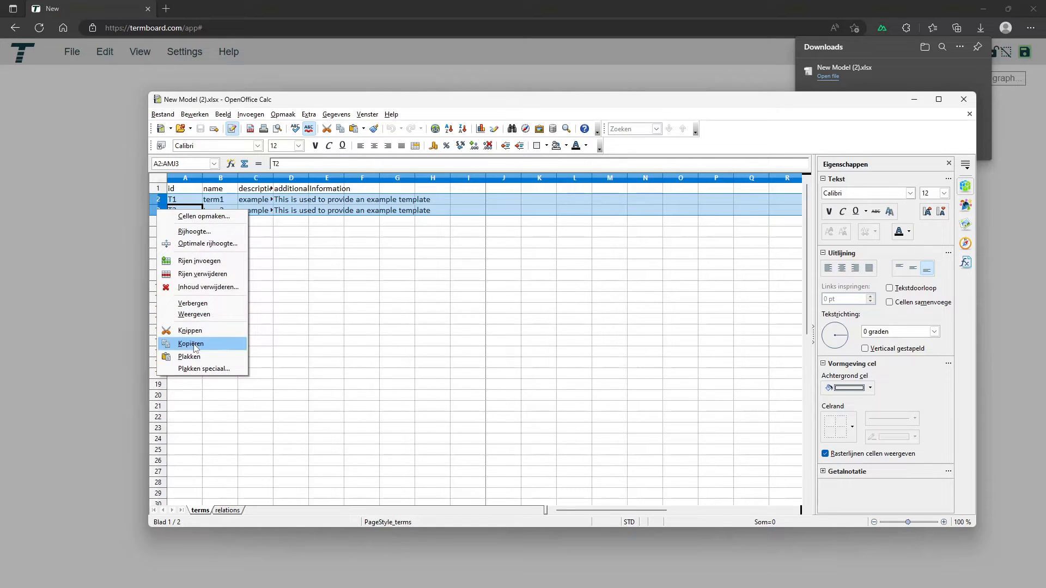
left_click(207, 287)
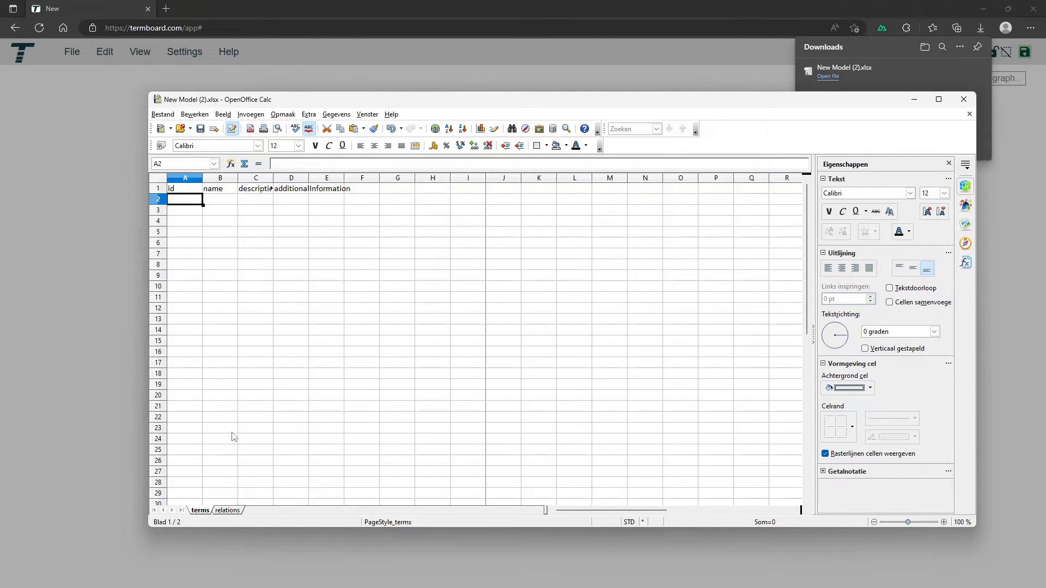
left_click(227, 510)
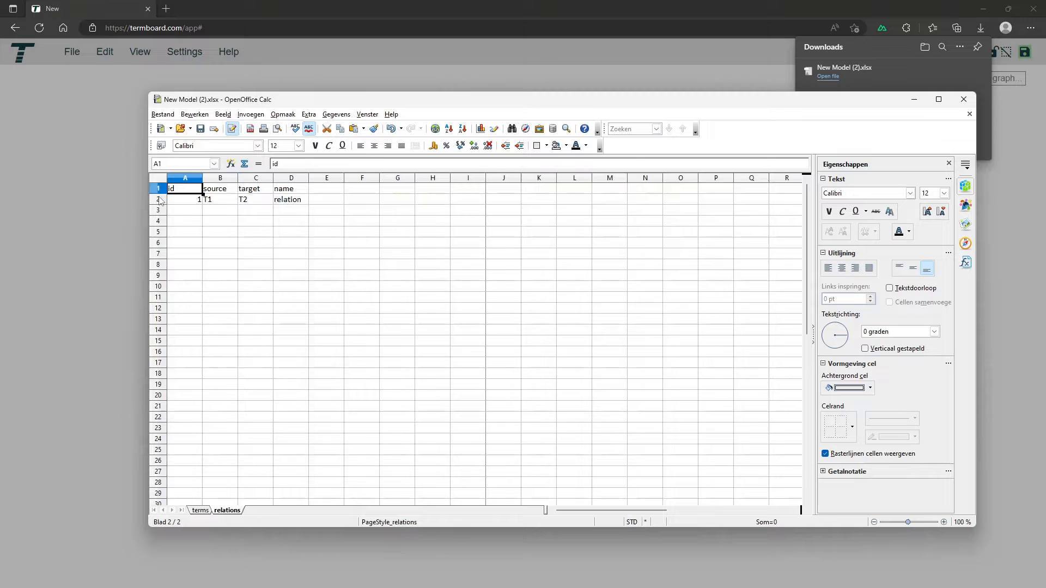
right_click(159, 199)
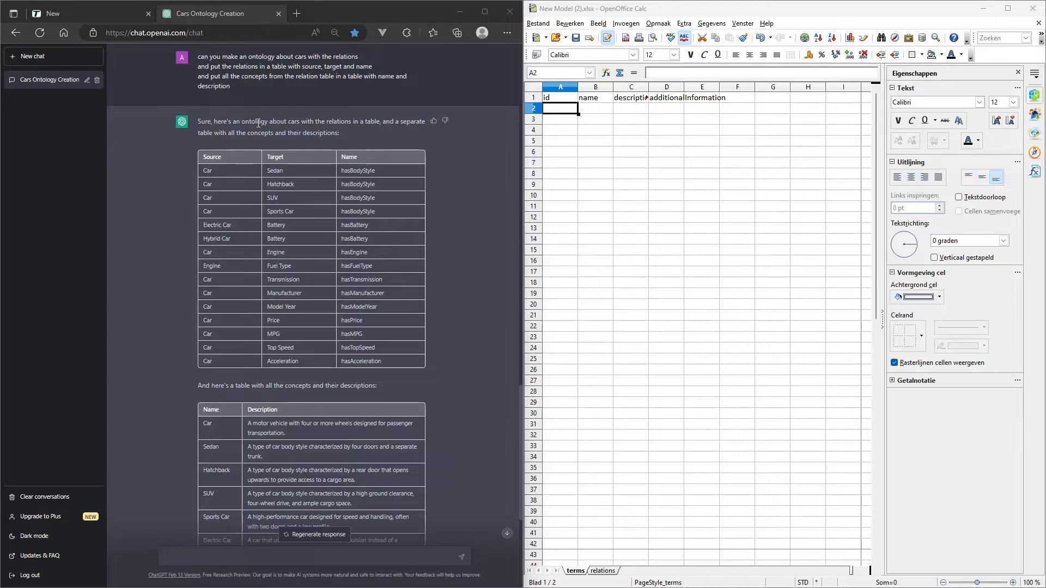
mouse_move(261, 146)
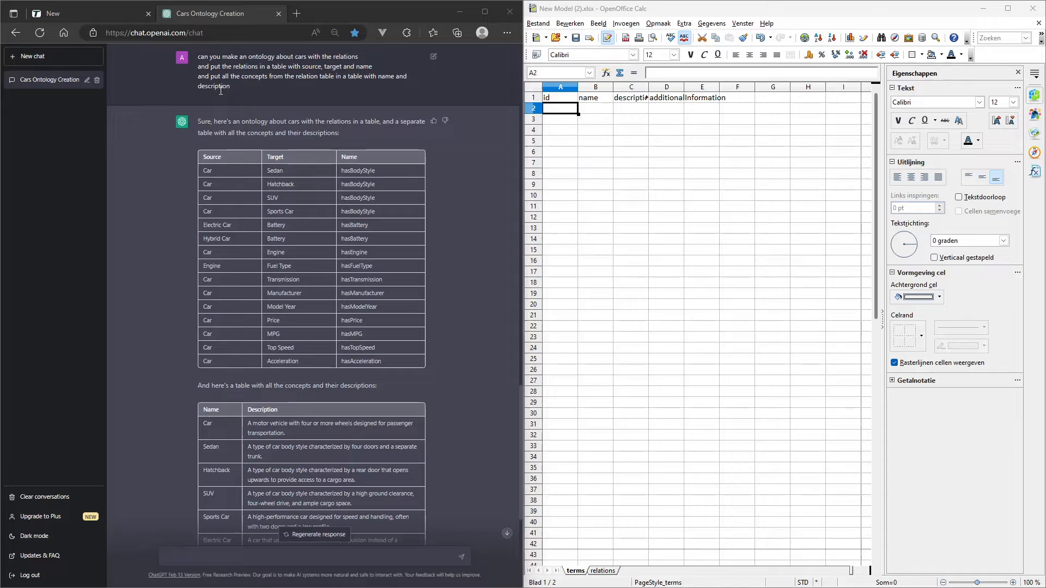
mouse_move(249, 218)
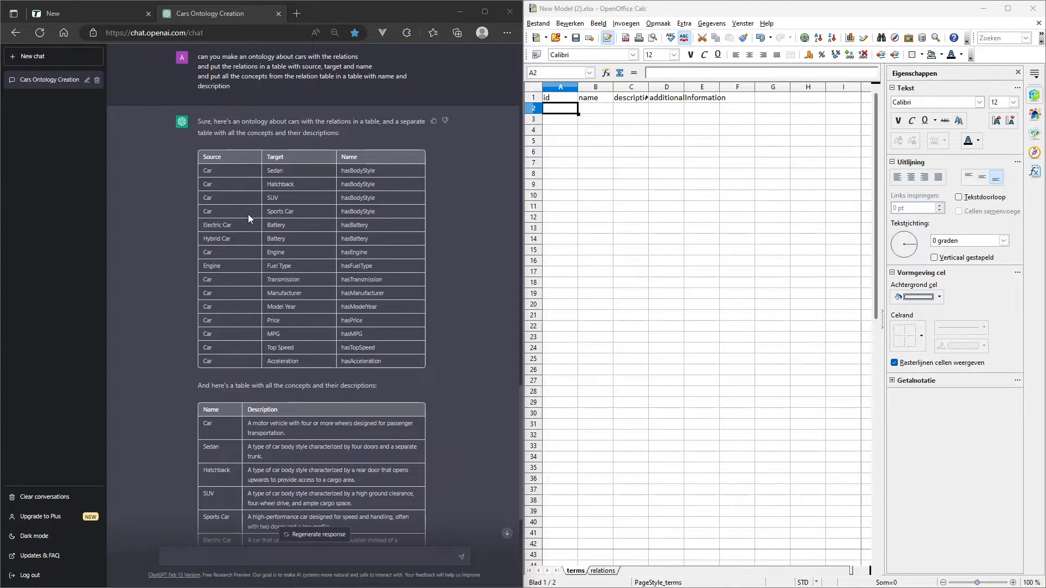
mouse_move(344, 425)
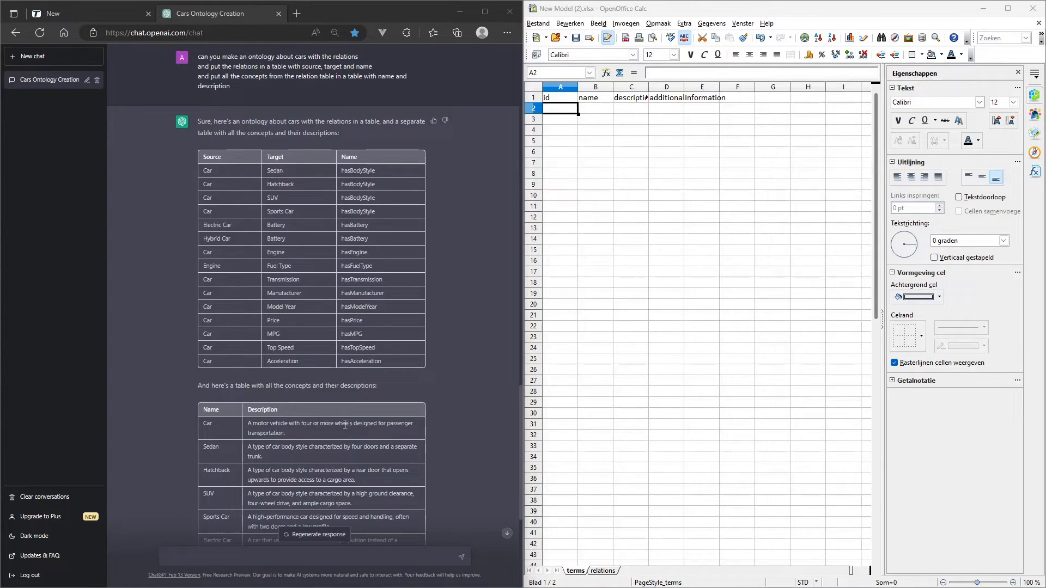
mouse_move(307, 440)
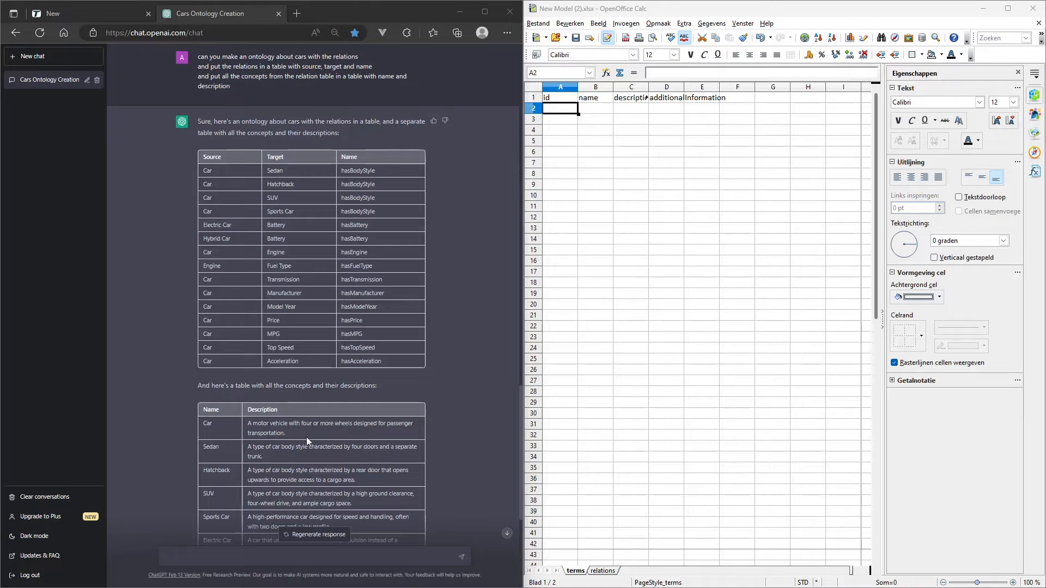
Step: Scroll the Cars Ontology chat to reveal the full Car-to-Acceleration concepts table
scroll("down", 3)
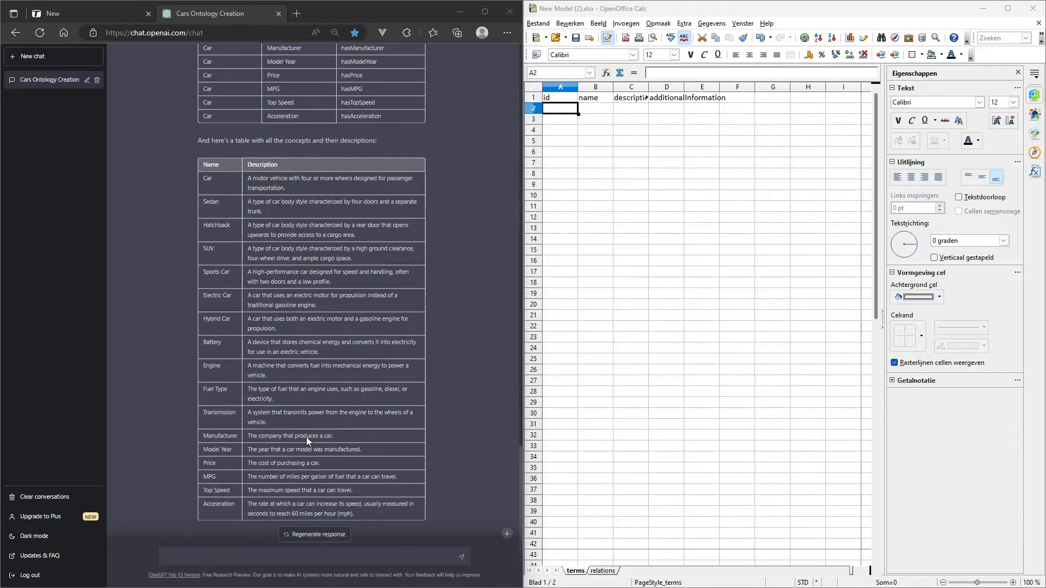
mouse_move(372, 514)
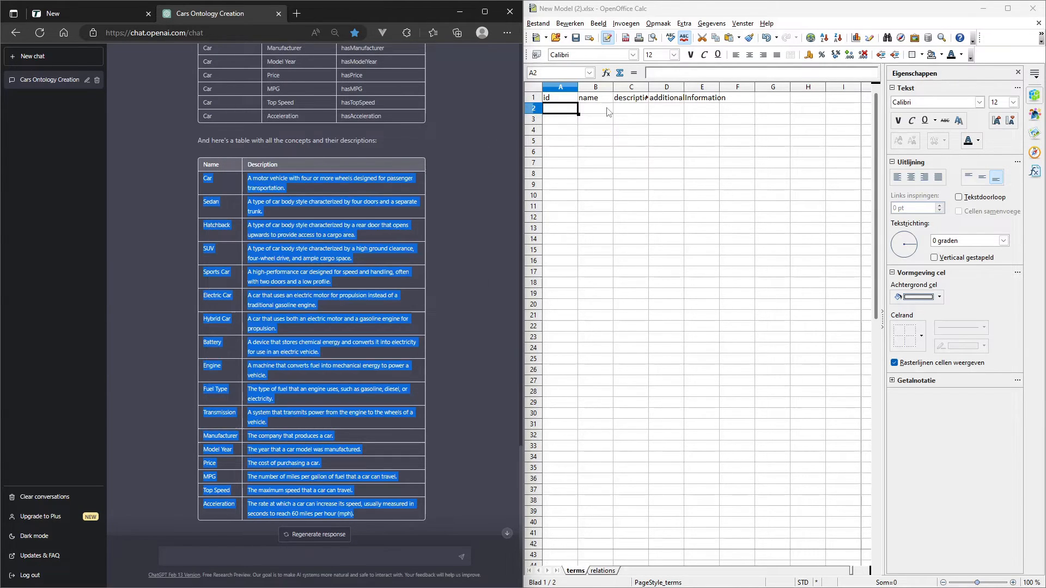
Step: Paste the 17 car concepts at B2 and copy their names into ids A2:A18
right_click(578, 107)
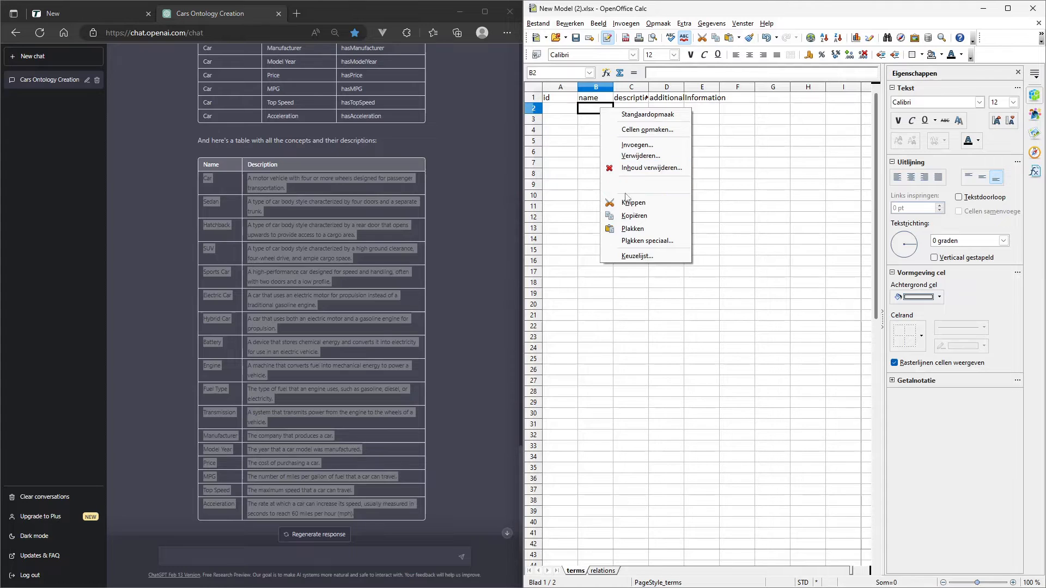
left_click(632, 229)
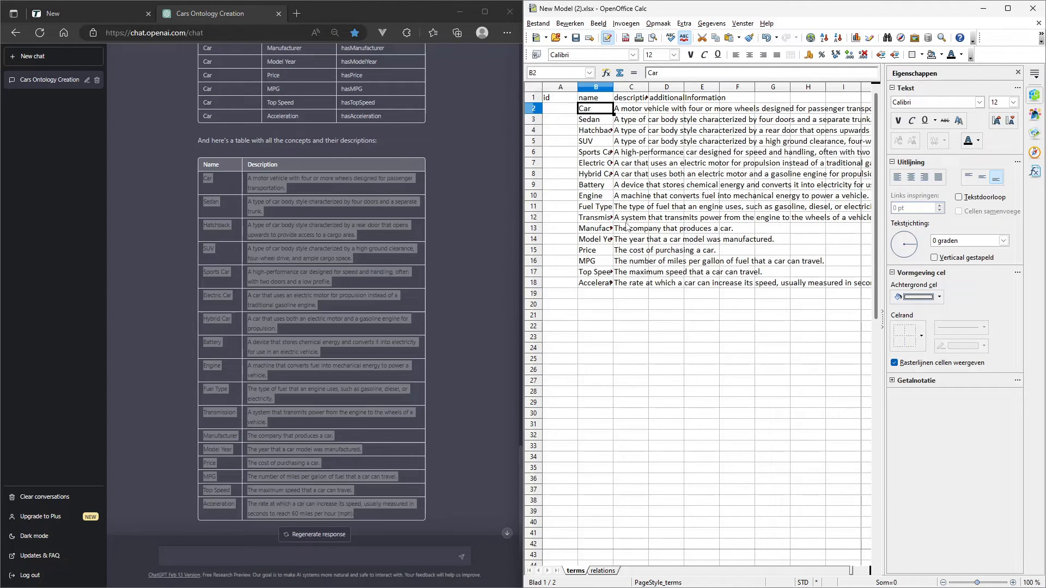
mouse_move(609, 259)
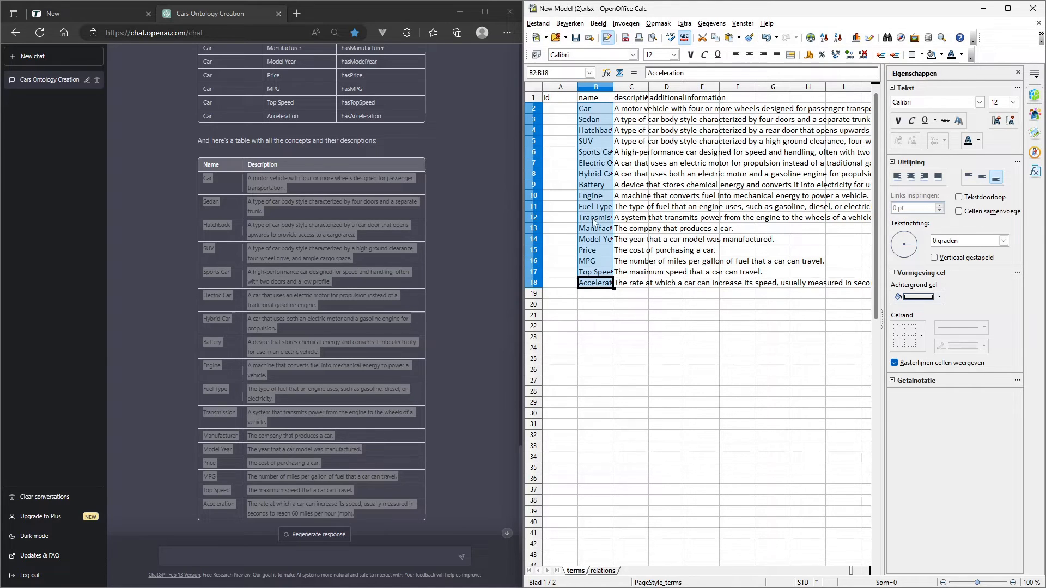
left_click(561, 107)
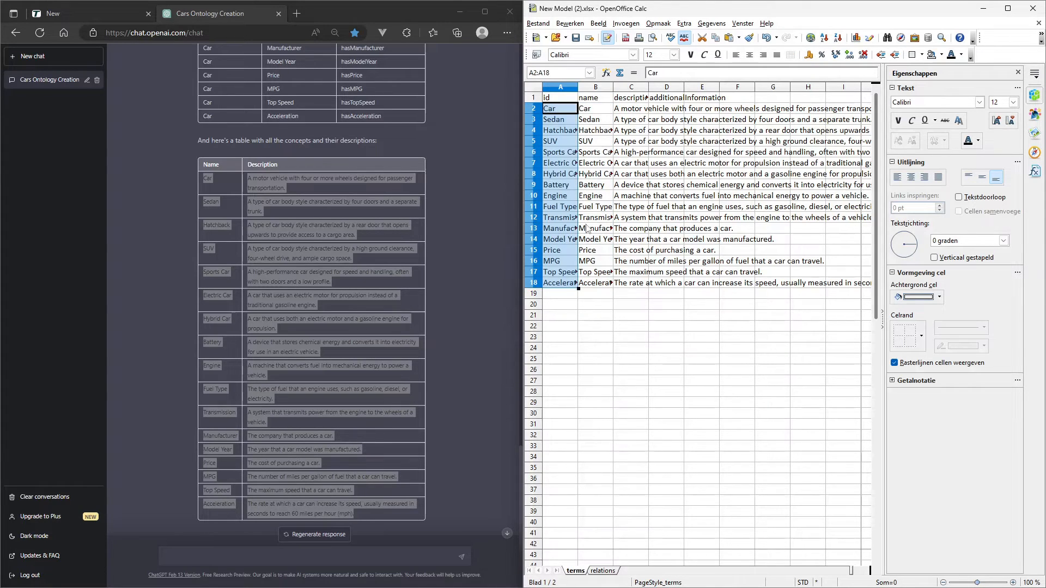
mouse_move(601, 341)
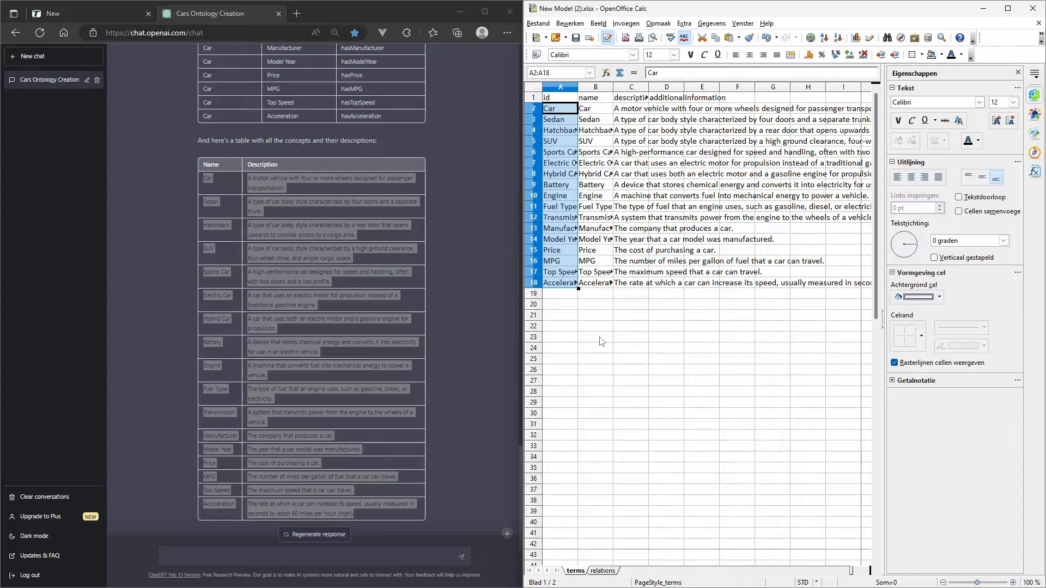
left_click(594, 337)
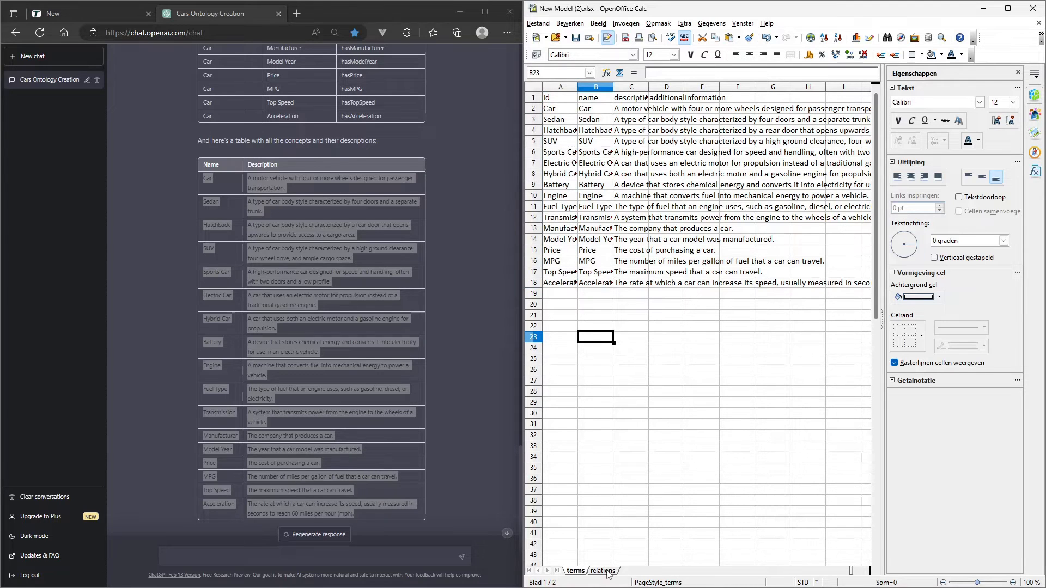
Step: On the relations sheet, paste the 15 ChatGPT relations at B2 and number ids 1–15
left_click(603, 570)
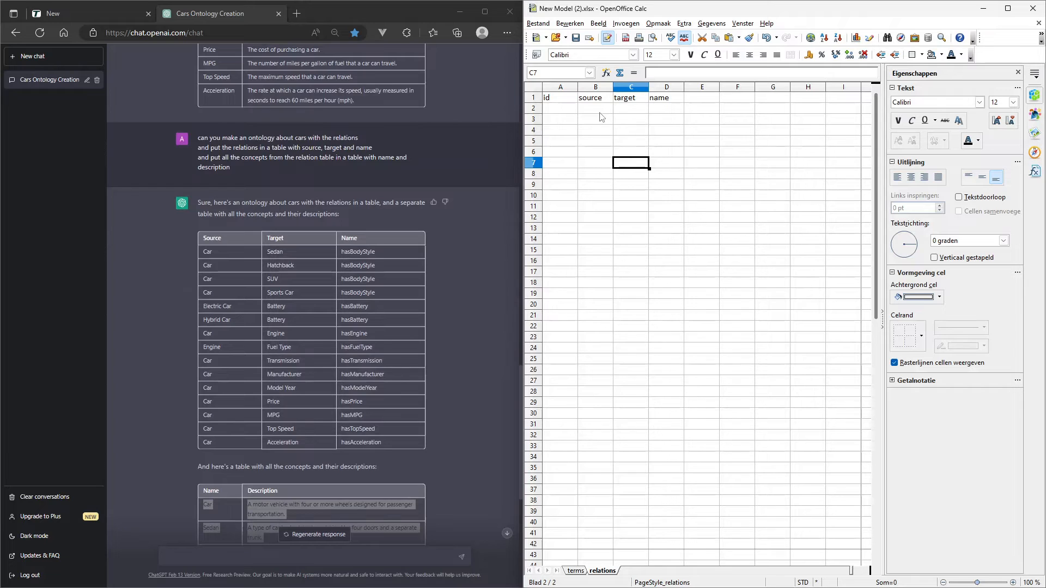
left_click(595, 108)
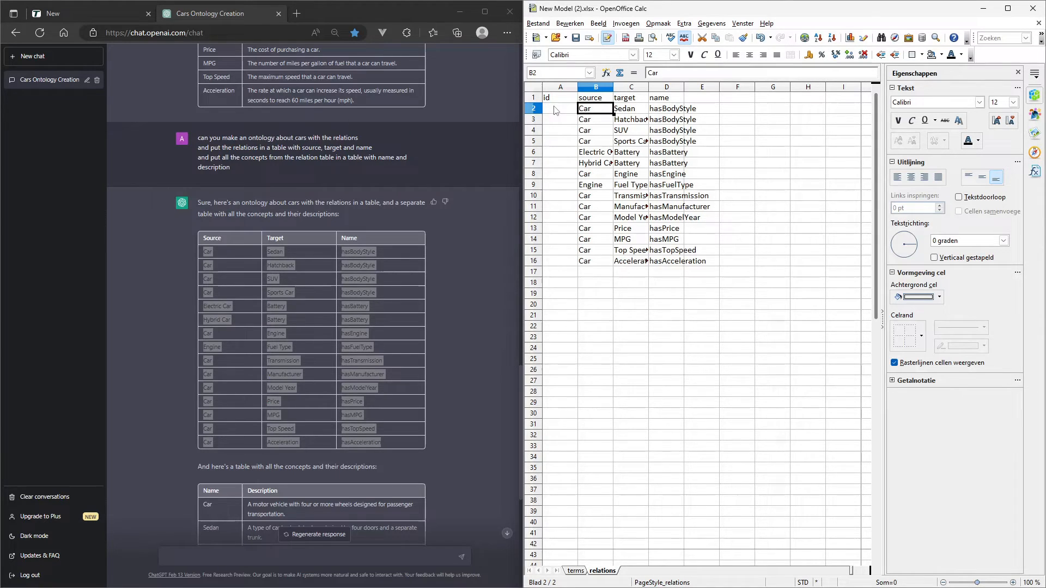
left_click(560, 108)
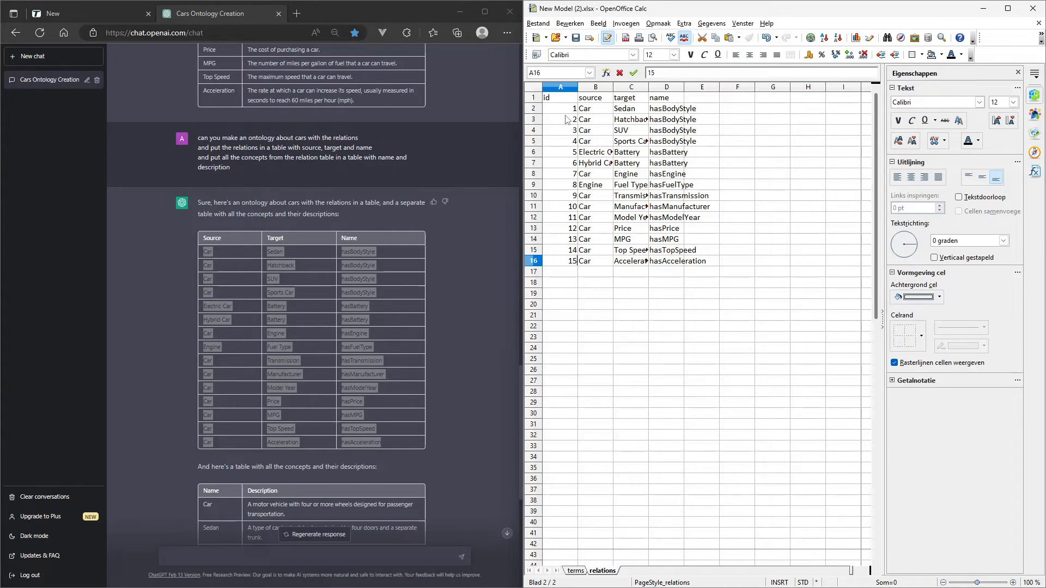
mouse_move(747, 274)
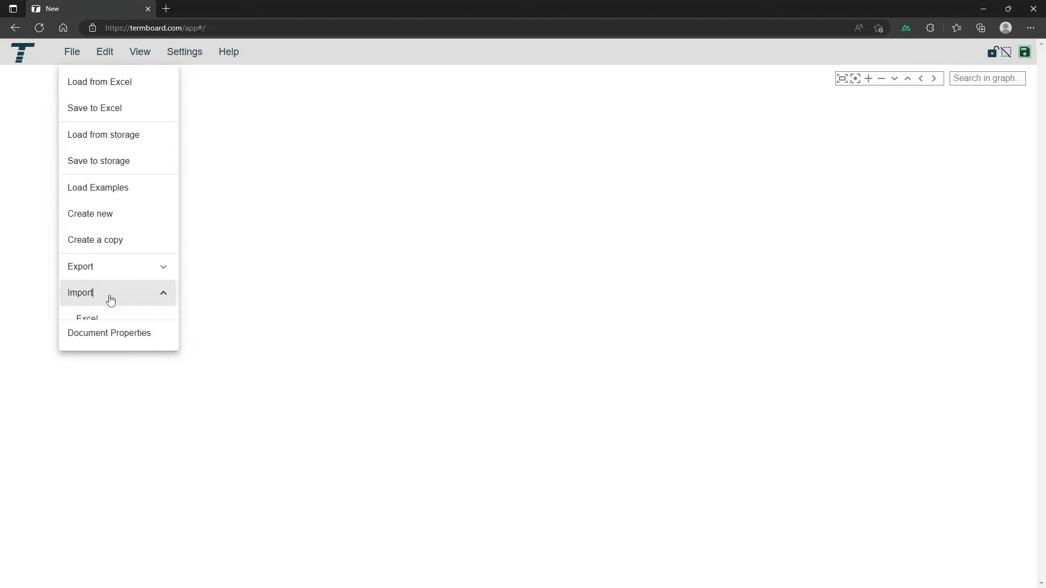
Step: Import New Model (2).xls via Excel import, adding 17 terms and 15 relations
left_click(87, 318)
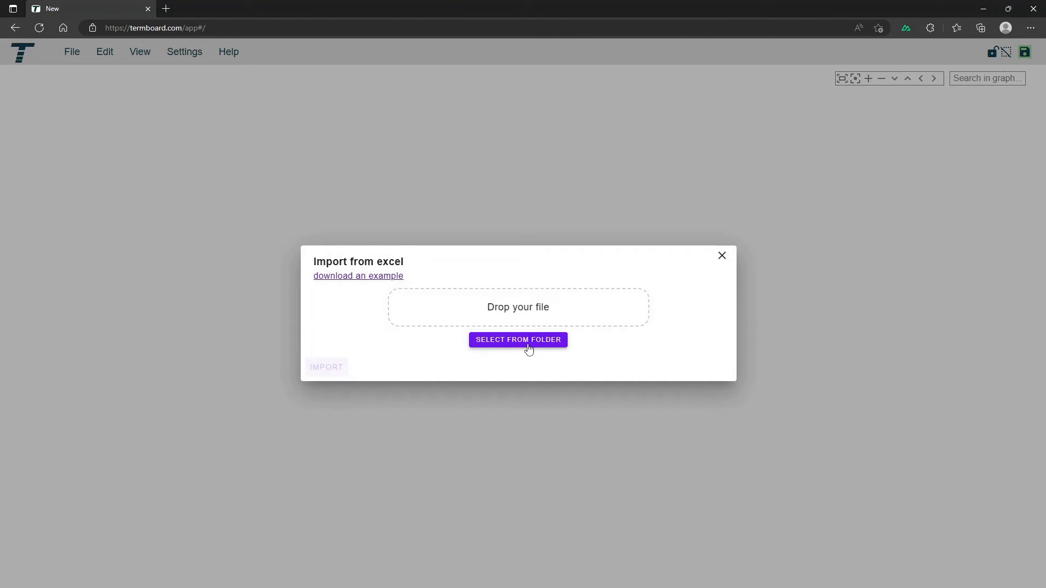
left_click(518, 339)
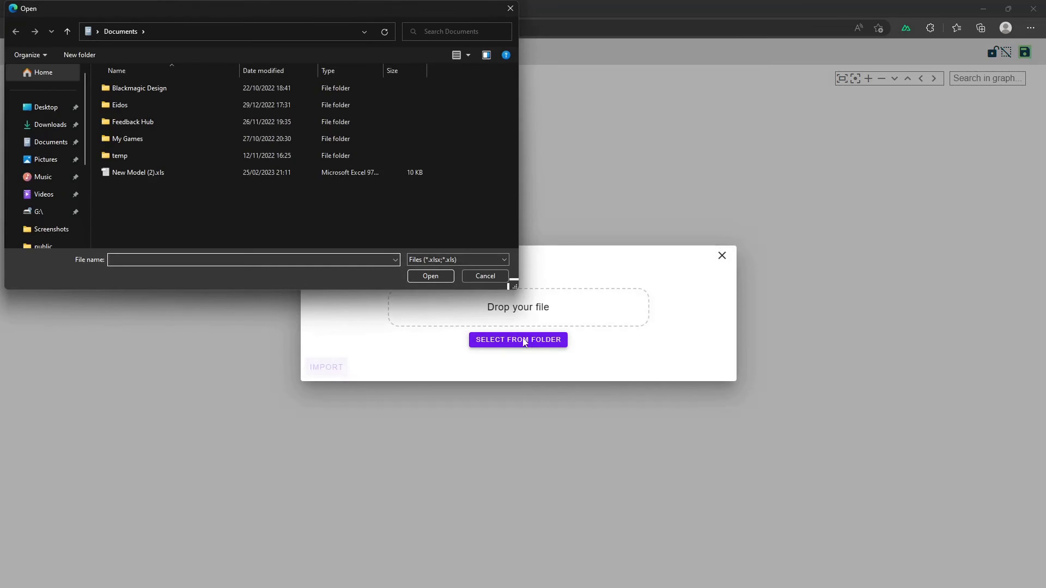
left_click(138, 172)
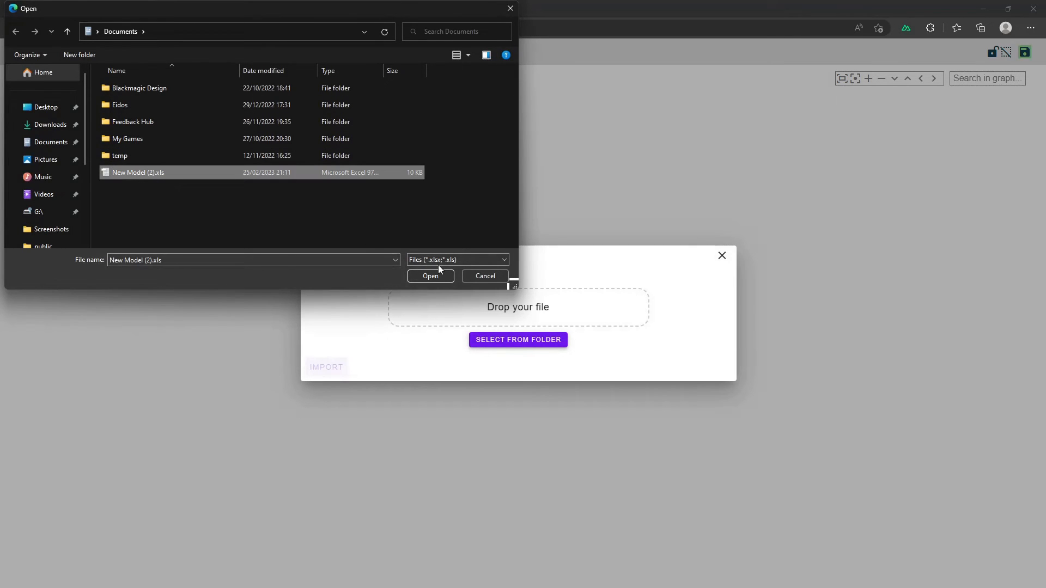
left_click(430, 276)
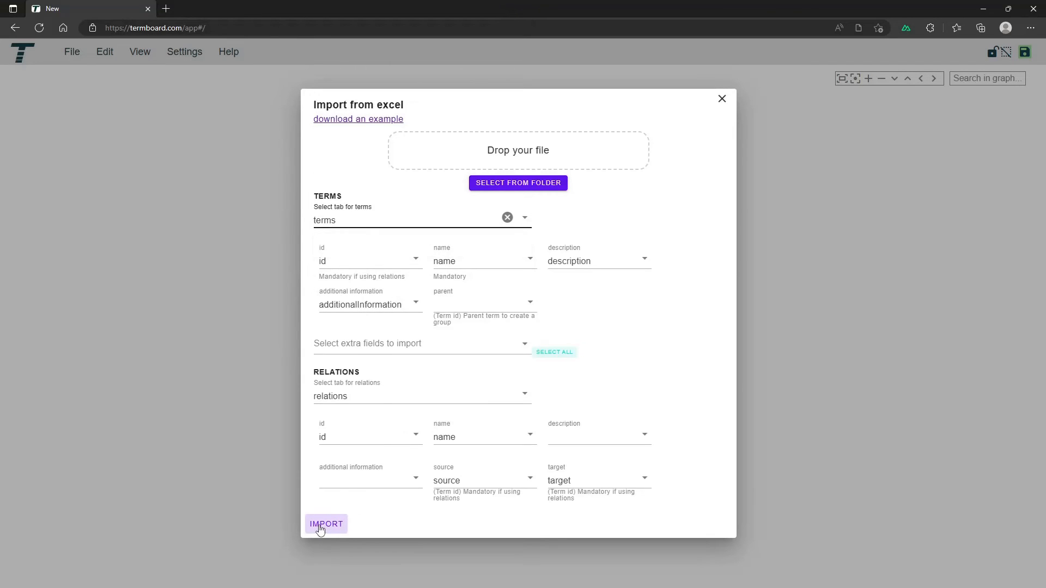
left_click(327, 524)
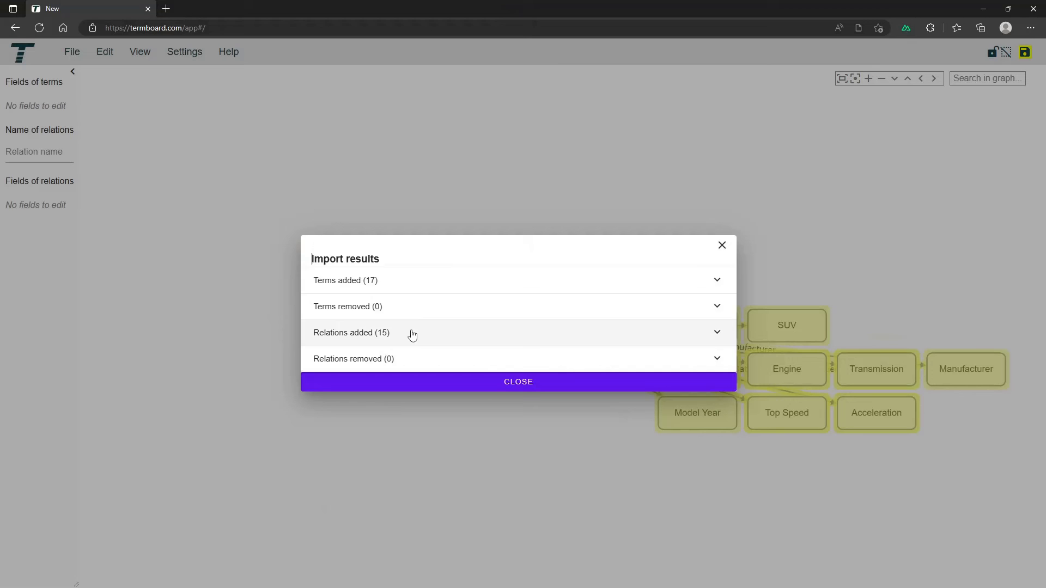
mouse_move(427, 280)
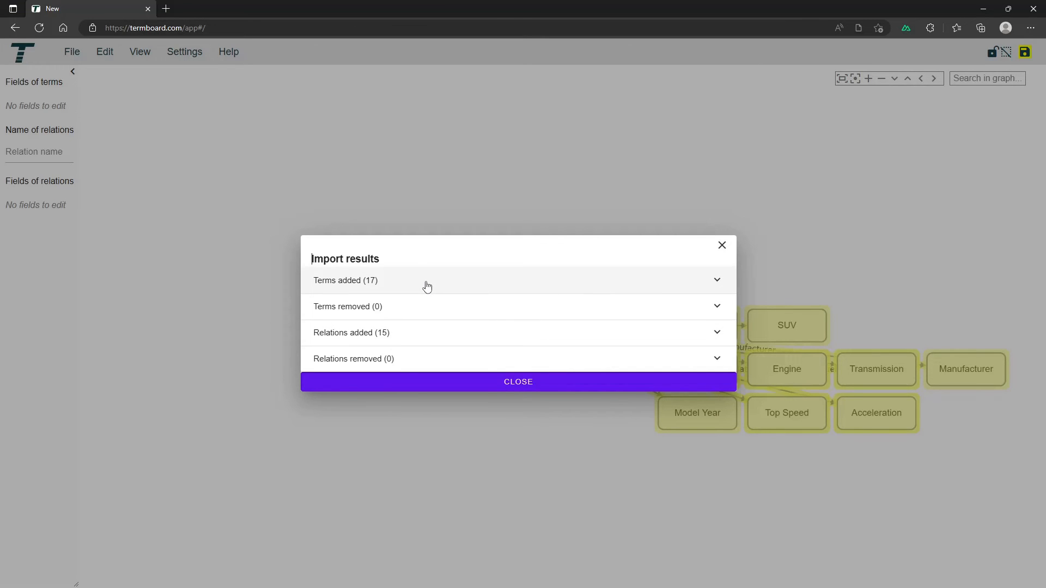
Step: Expand the 'Relations added (15)' list, then close the Import results dialog
left_click(345, 280)
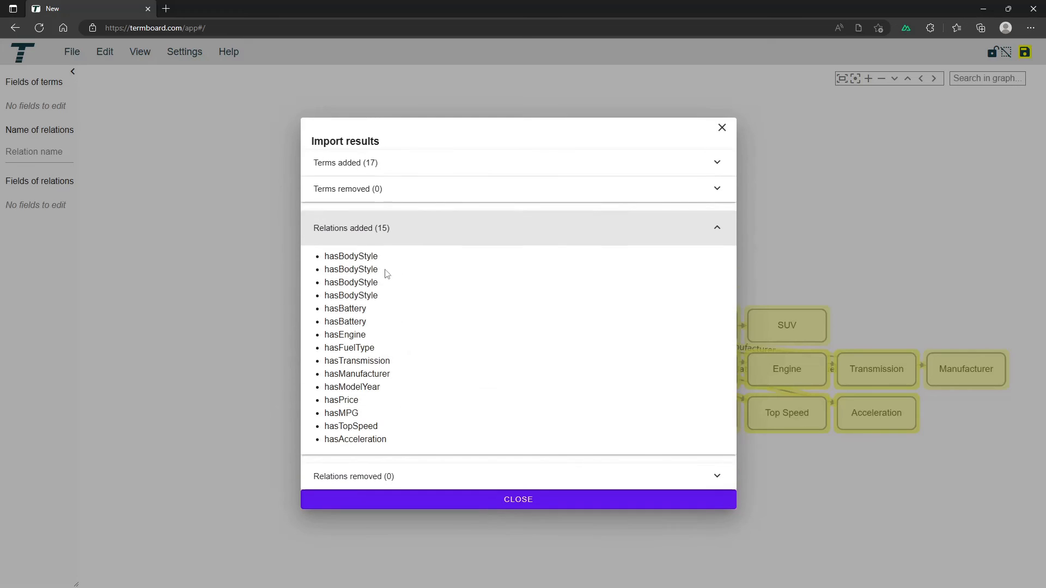
mouse_move(518, 499)
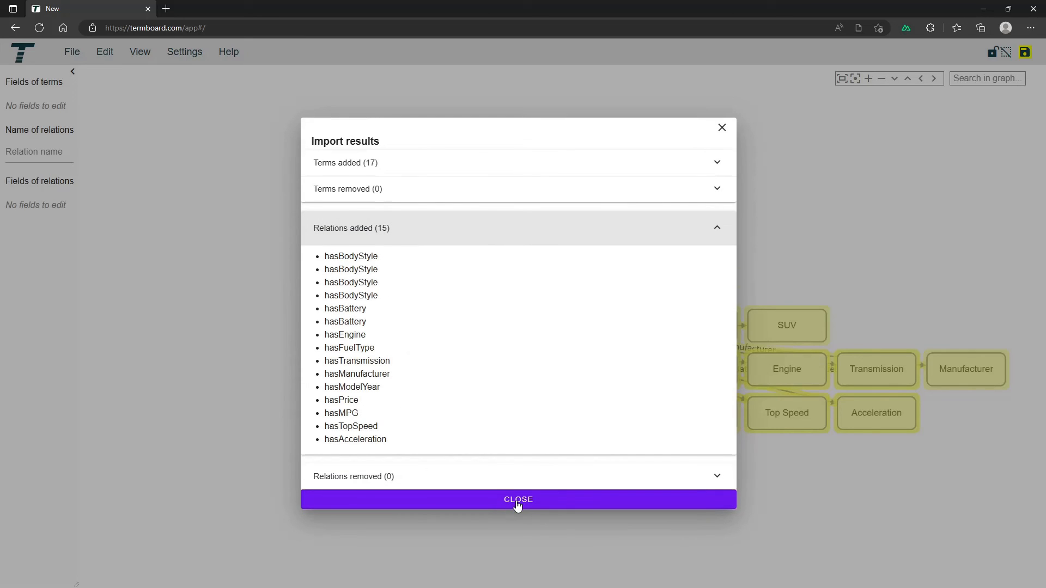
left_click(519, 499)
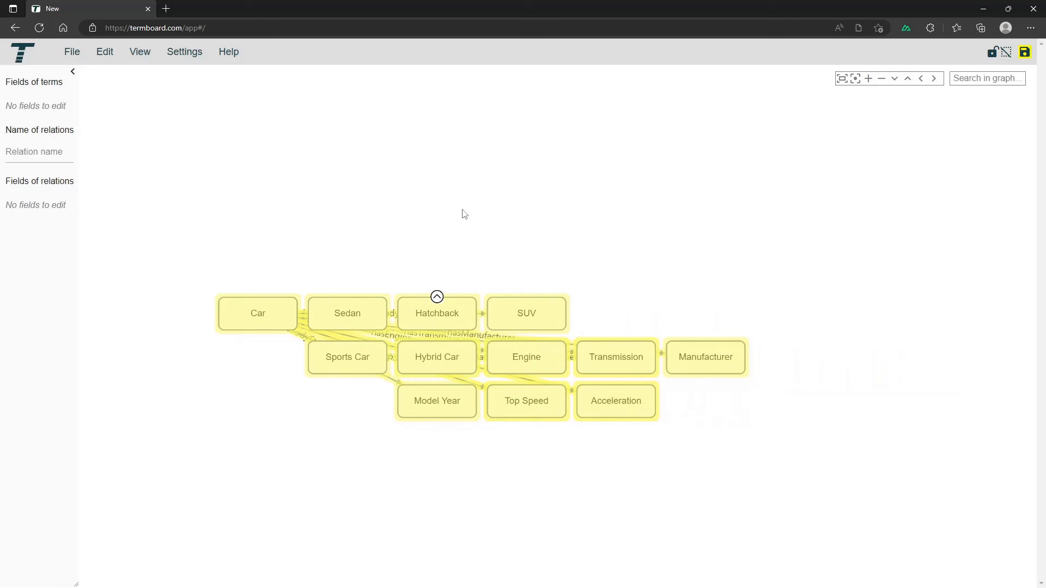
Step: Choose Auto reposition... from the canvas context menu to open Reposition elements
right_click(465, 212)
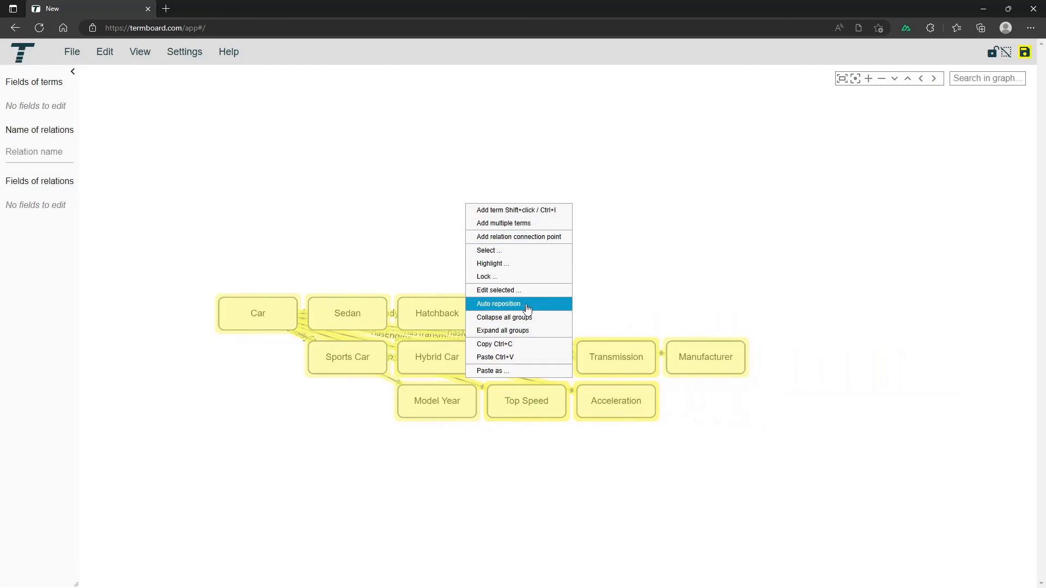
left_click(499, 303)
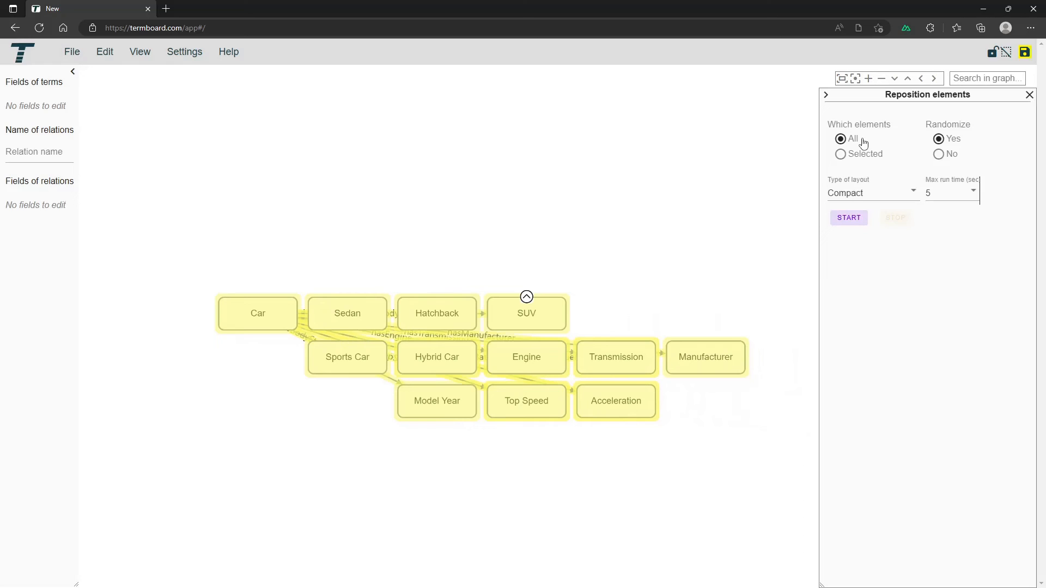